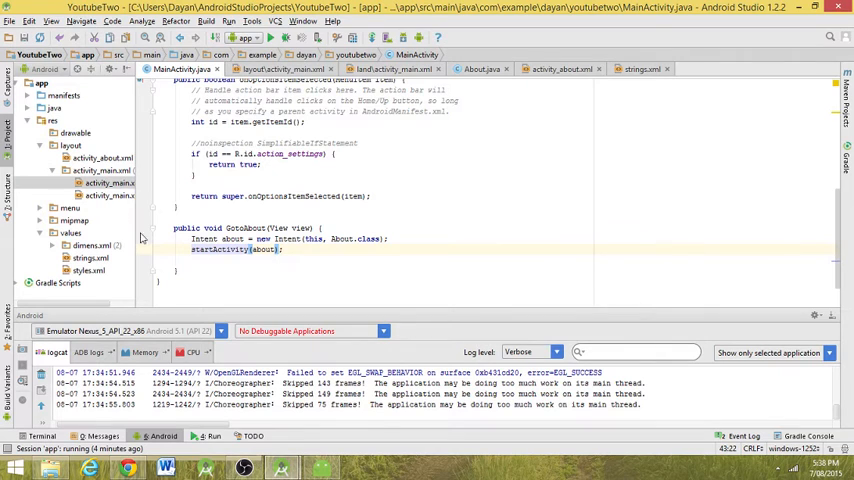
Place a second Button beneath the GotoAbout button in activity_main.xml via the Design view
{"action": "left_click", "coordinate": [280, 68]}
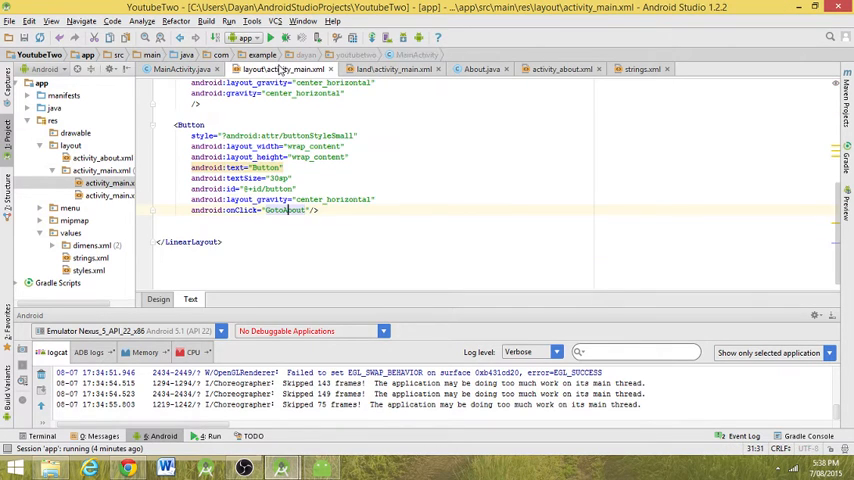
{"action": "left_click", "coordinate": [158, 299]}
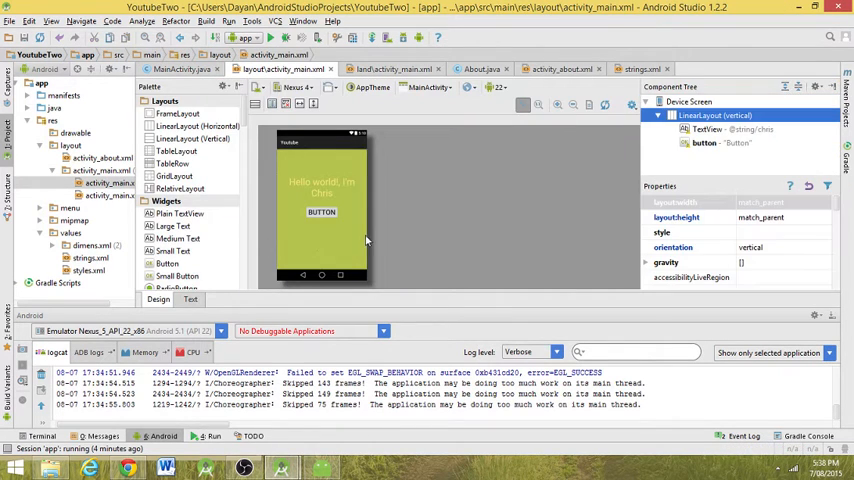
{"action": "left_click", "coordinate": [177, 276]}
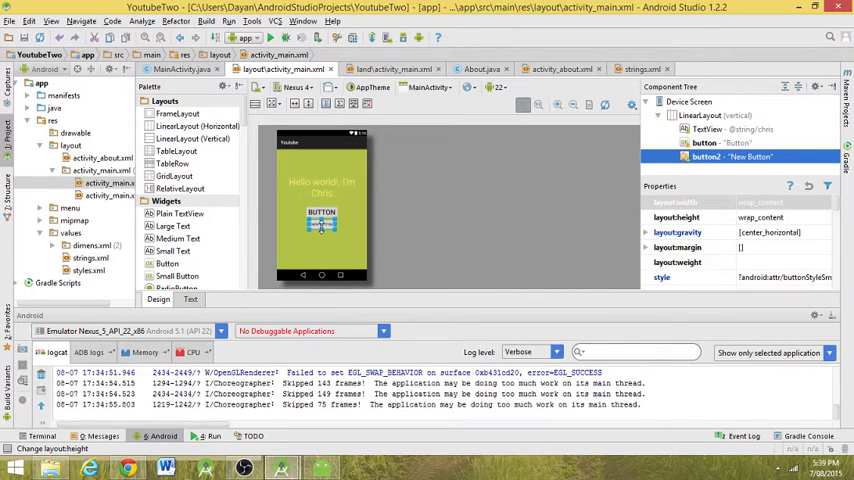
{"action": "left_click", "coordinate": [190, 299]}
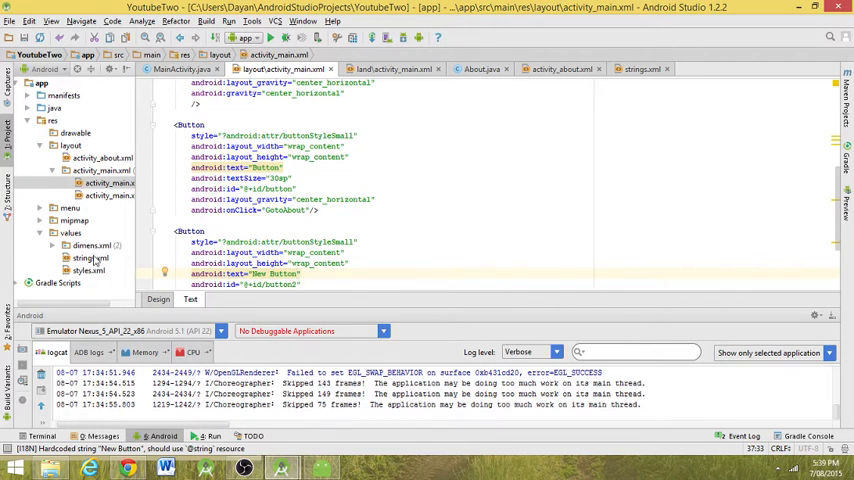
{"action": "left_click", "coordinate": [644, 69]}
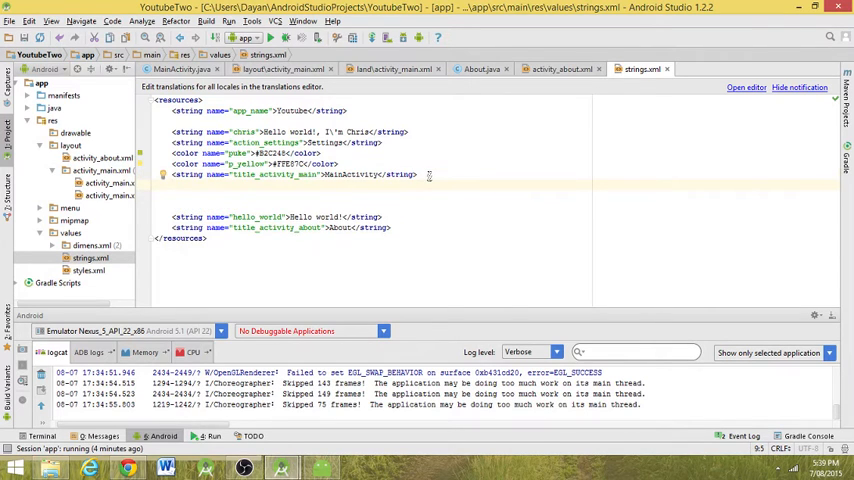
{"action": "type", "text": "<string name=\""}
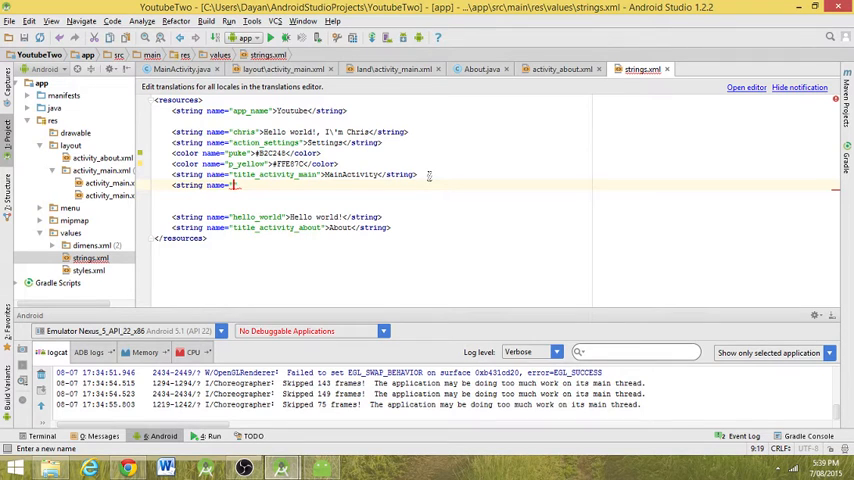
{"action": "type", "text": "exit"}
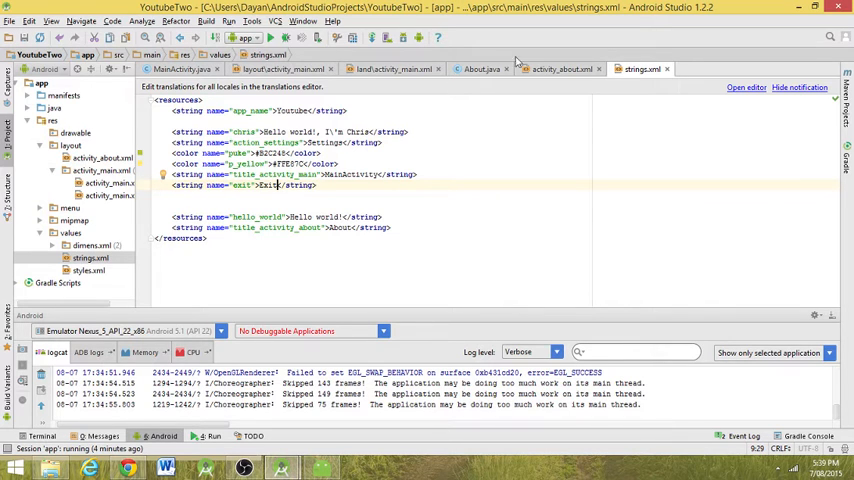
{"action": "left_click", "coordinate": [282, 68]}
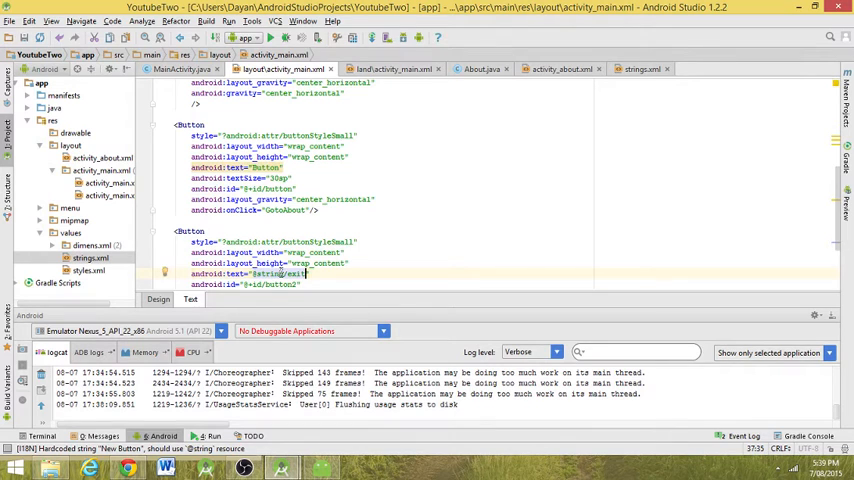
Set button2's layout_width to 100dp with center_horizontal gravity, previewing widths in Design view
{"action": "left_click", "coordinate": [158, 299]}
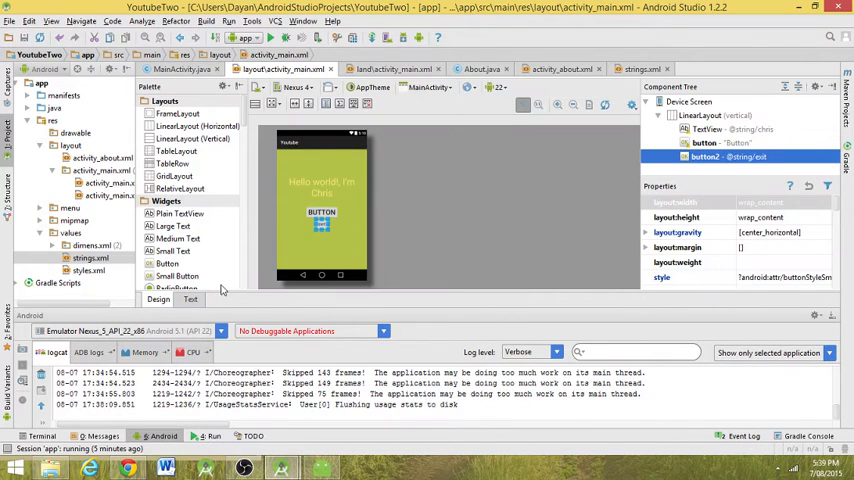
{"action": "left_click", "coordinate": [190, 299]}
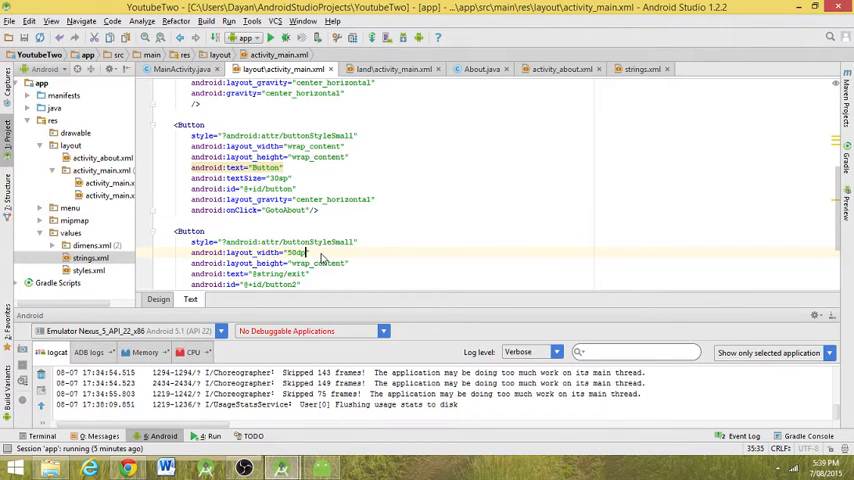
{"action": "left_click", "coordinate": [158, 299]}
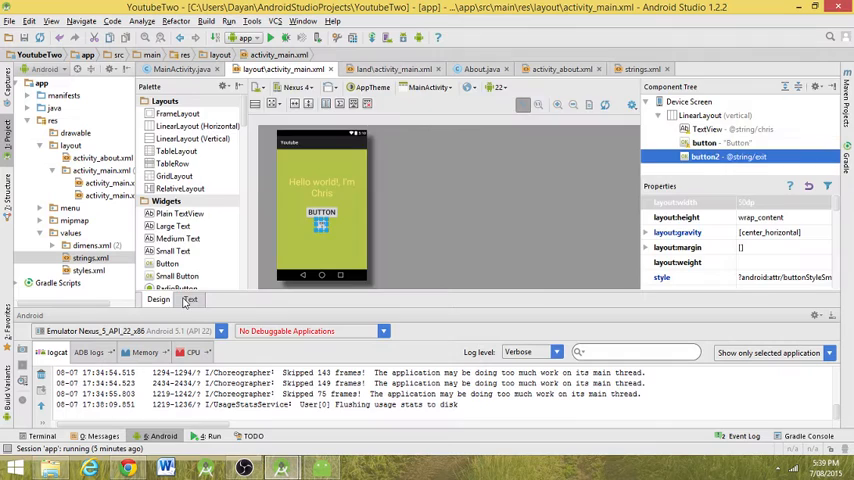
{"action": "left_click", "coordinate": [189, 299]}
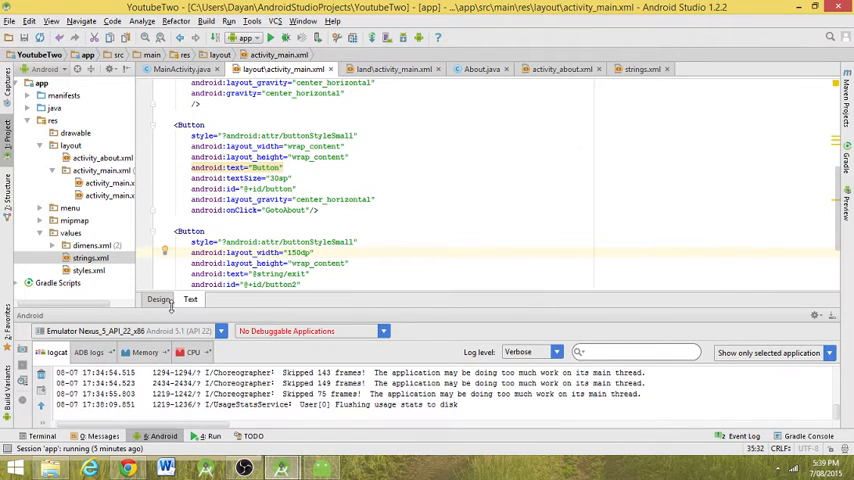
{"action": "left_click", "coordinate": [158, 299]}
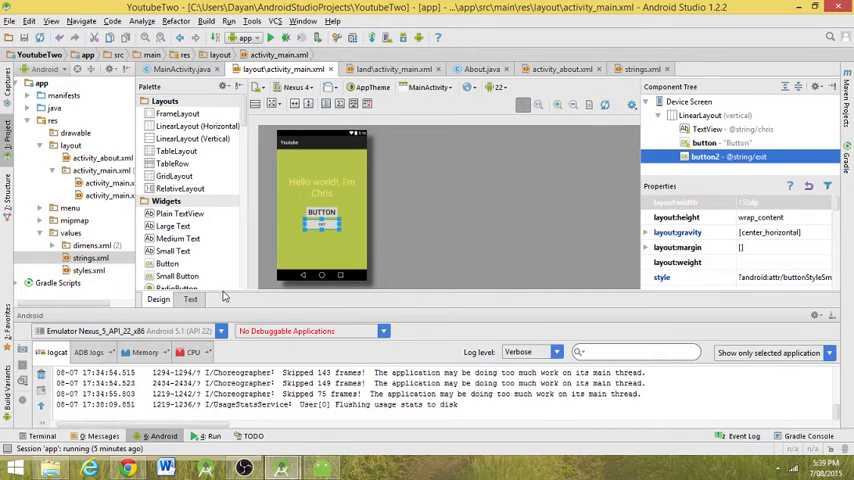
{"action": "left_click", "coordinate": [190, 299]}
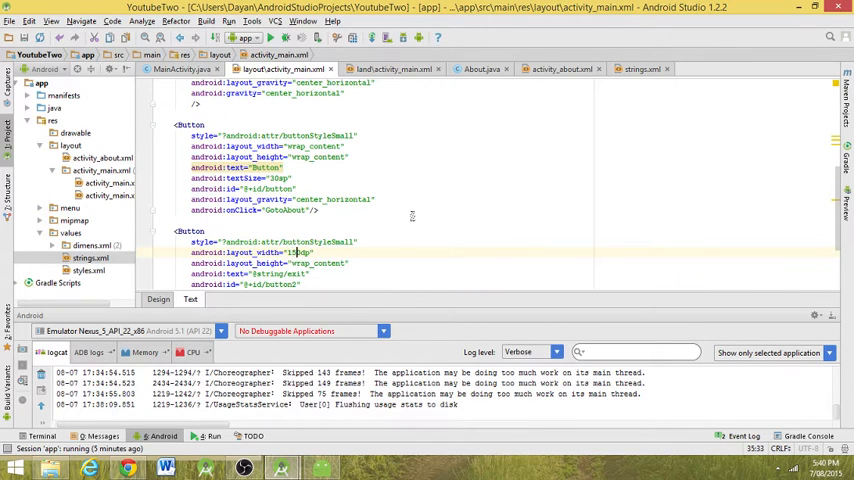
{"action": "left_click", "coordinate": [158, 299]}
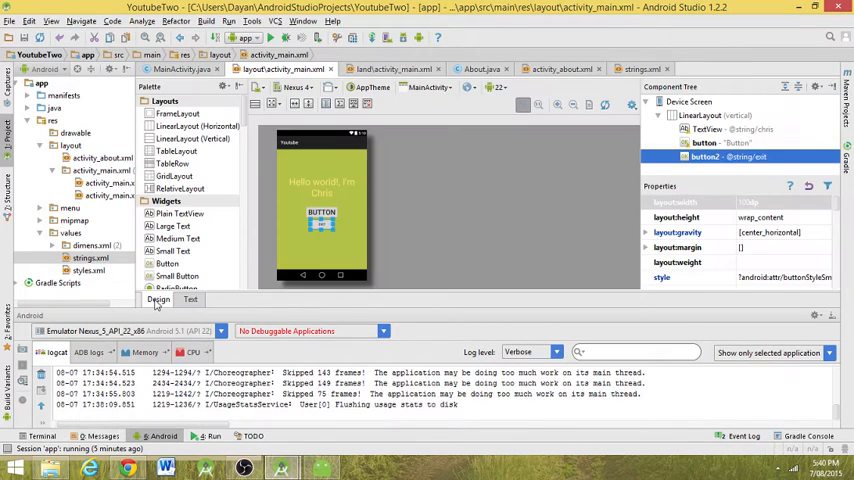
{"action": "left_click", "coordinate": [190, 299]}
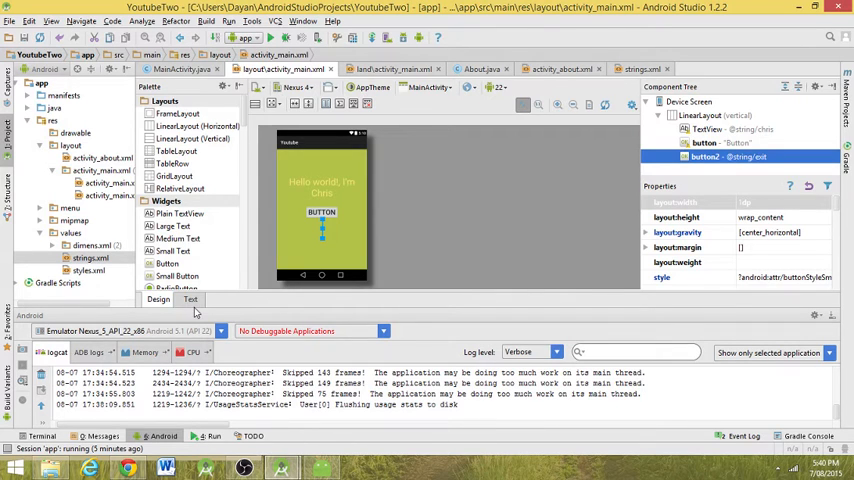
{"action": "left_click", "coordinate": [190, 299]}
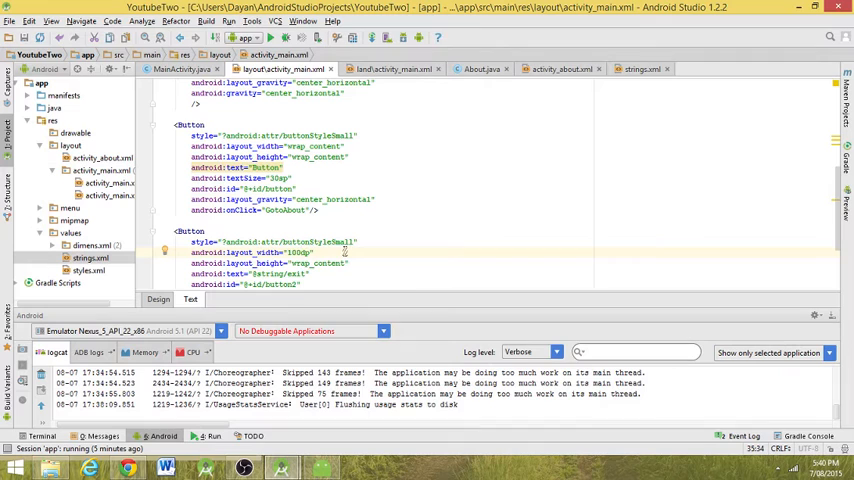
{"action": "mouse_move", "coordinate": [380, 283]}
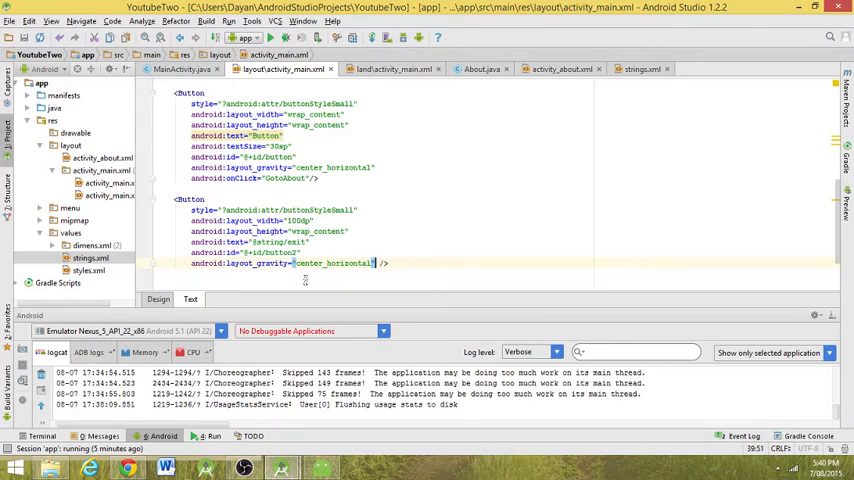
Add android:onClick="Close" to button2 on a new attribute line
{"action": "key", "text": "Return"}
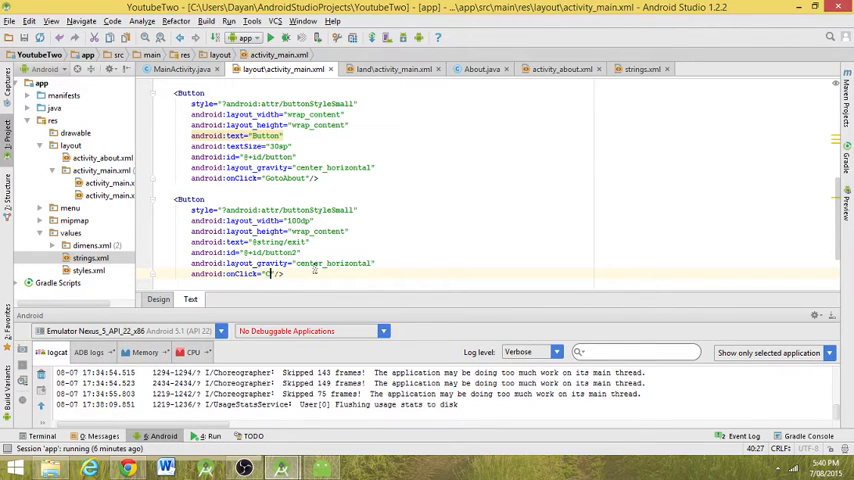
{"action": "type", "text": "Close"}
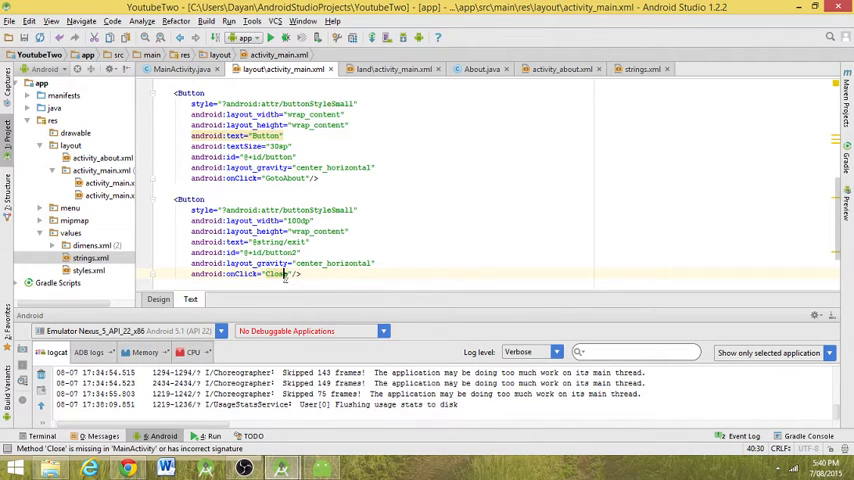
Generate Close(View) in MainActivity via the quick fix and make it call finish()
{"action": "left_click", "coordinate": [278, 274]}
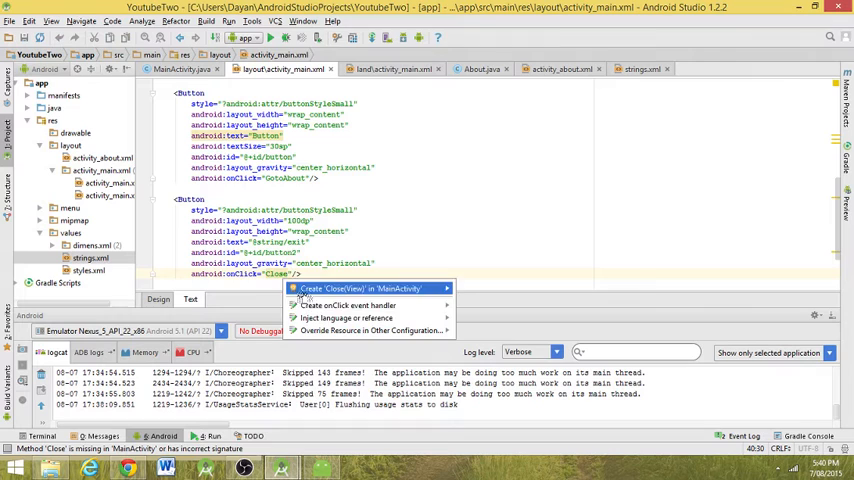
{"action": "left_click", "coordinate": [365, 288]}
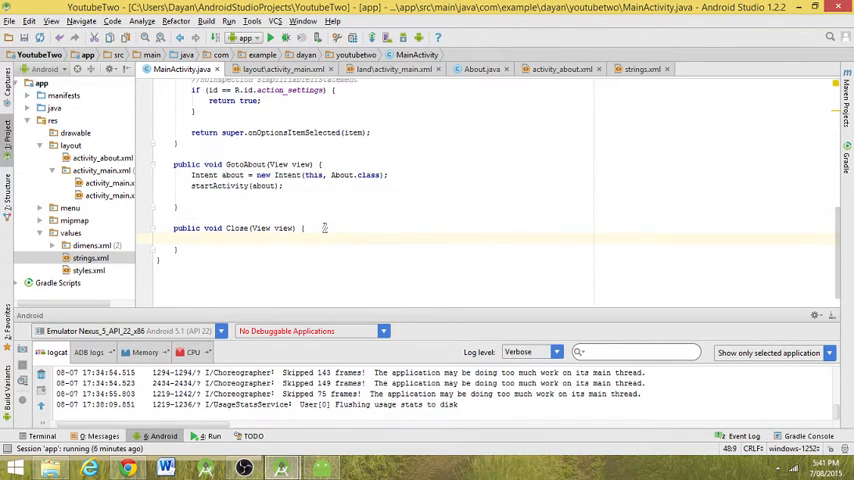
{"action": "type", "text": "e"}
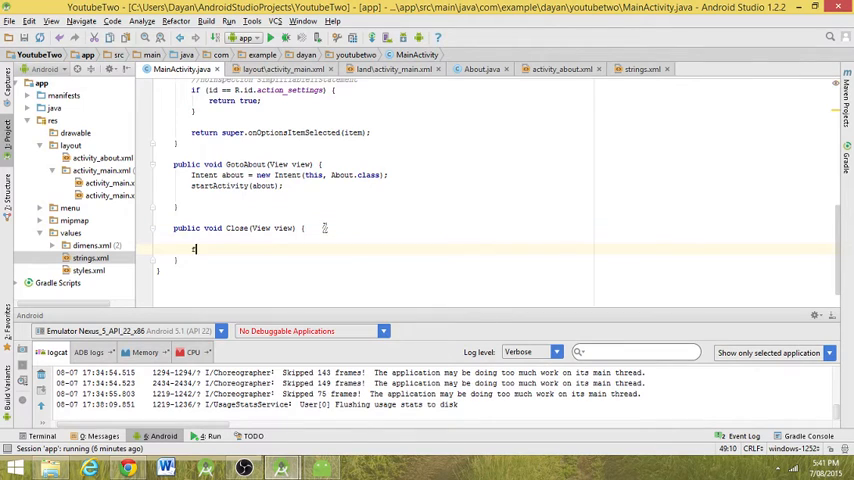
{"action": "type", "text": "finish();"}
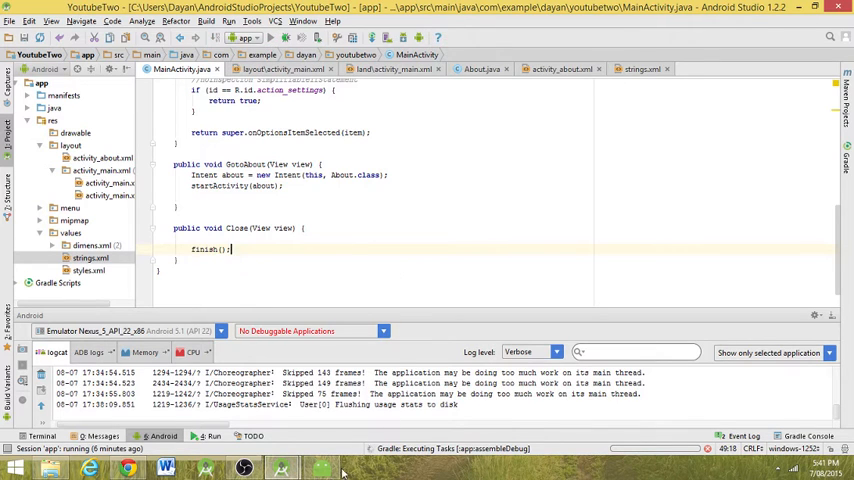
Run the app in the emulator, go to About and back with BUTTON, then tap EXIT
{"action": "left_click", "coordinate": [322, 467]}
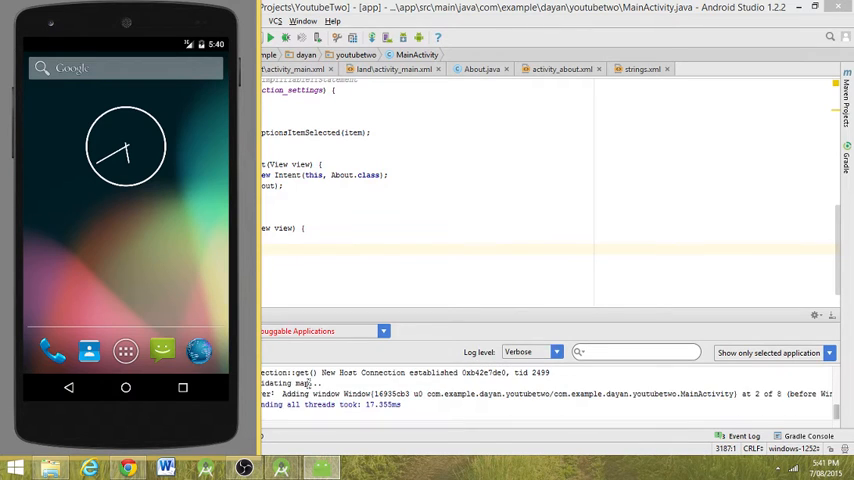
{"action": "left_click", "coordinate": [269, 37]}
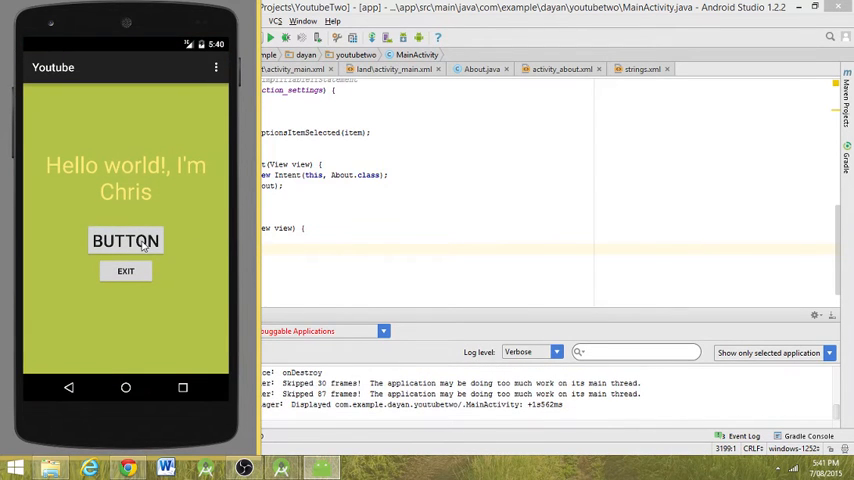
{"action": "left_click", "coordinate": [125, 240]}
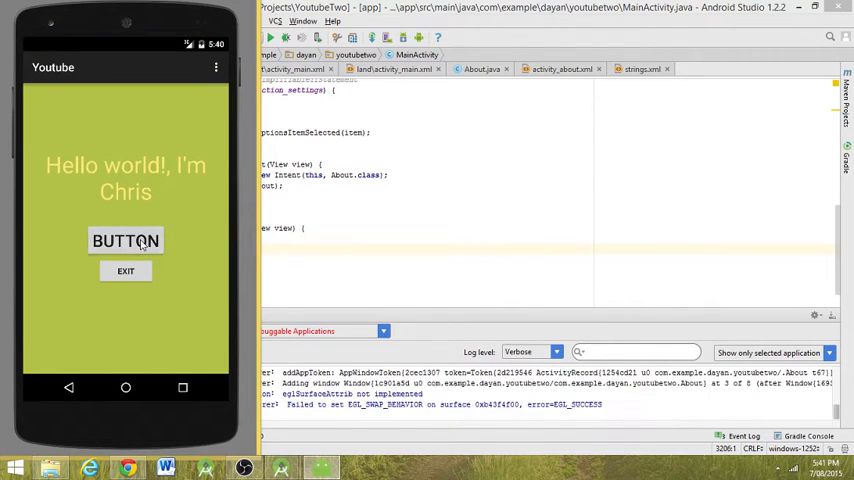
{"action": "left_click", "coordinate": [125, 240]}
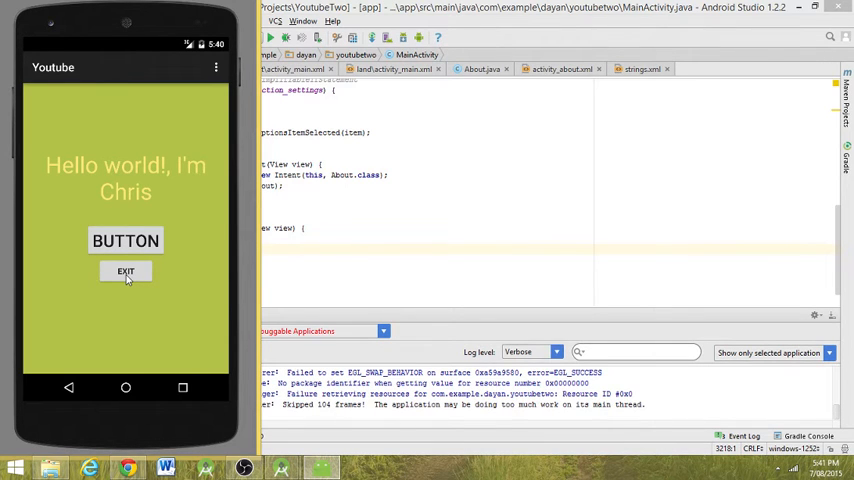
{"action": "left_click", "coordinate": [125, 271]}
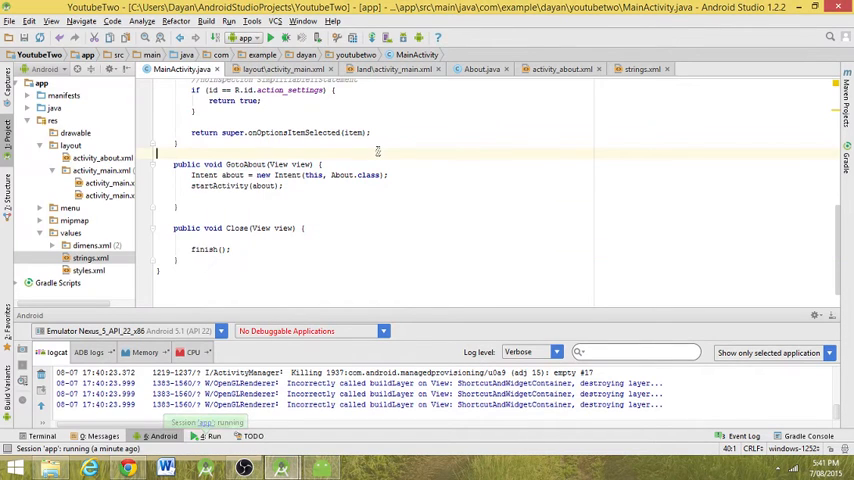
Review About.java, then add finish(); after startActivity(about); in MainActivity's GotoAbout
{"action": "left_click", "coordinate": [482, 69]}
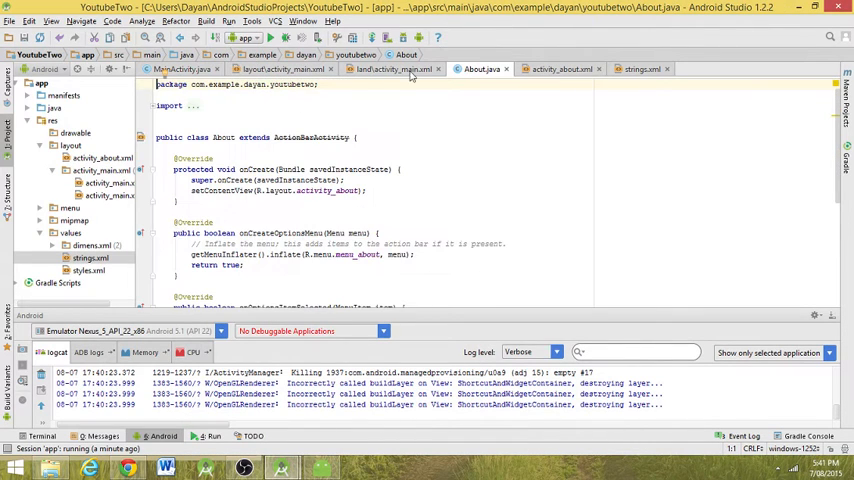
{"action": "left_click", "coordinate": [180, 68]}
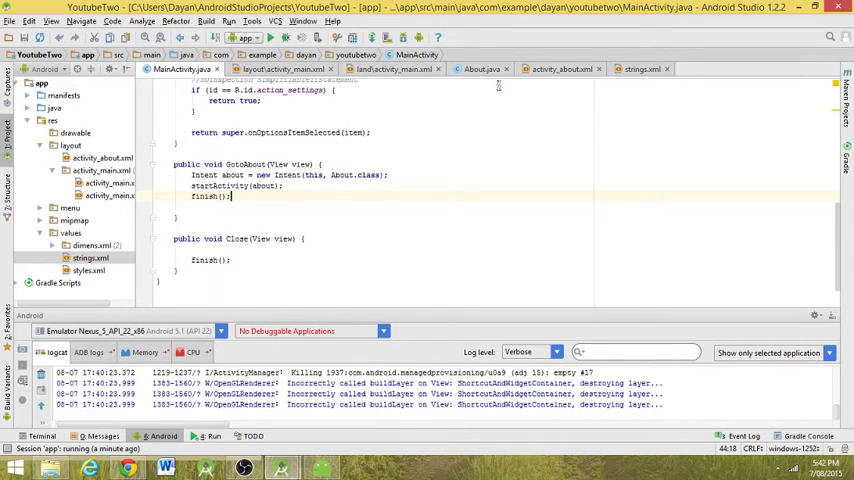
Drop a centred New Button into activity_about.xml with android:onClick="GotoMain" and bring up its quick fix
{"action": "left_click", "coordinate": [560, 68]}
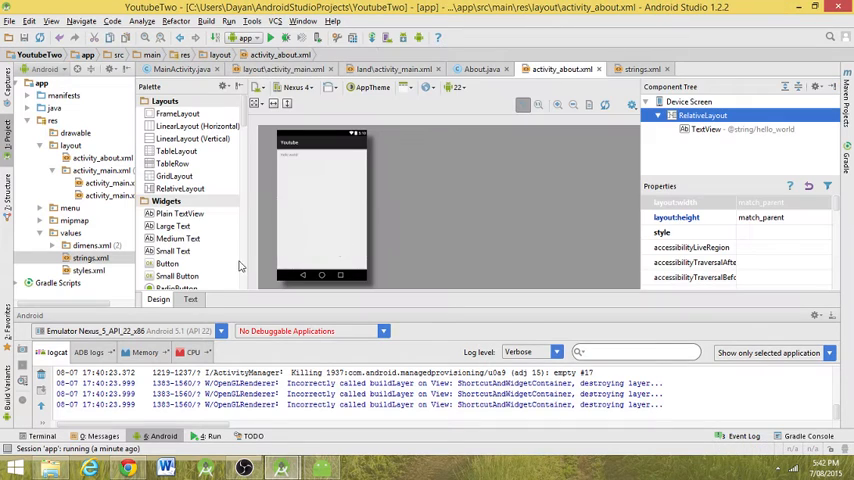
{"action": "left_click", "coordinate": [167, 263]}
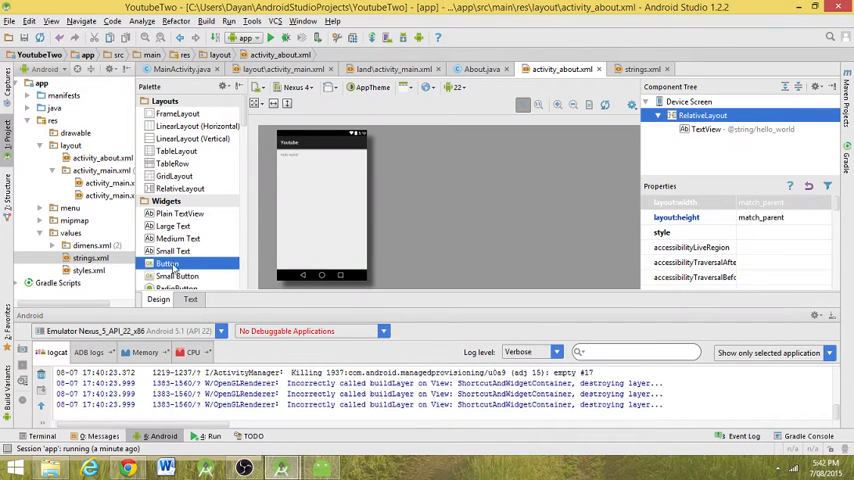
{"action": "left_click", "coordinate": [190, 300]}
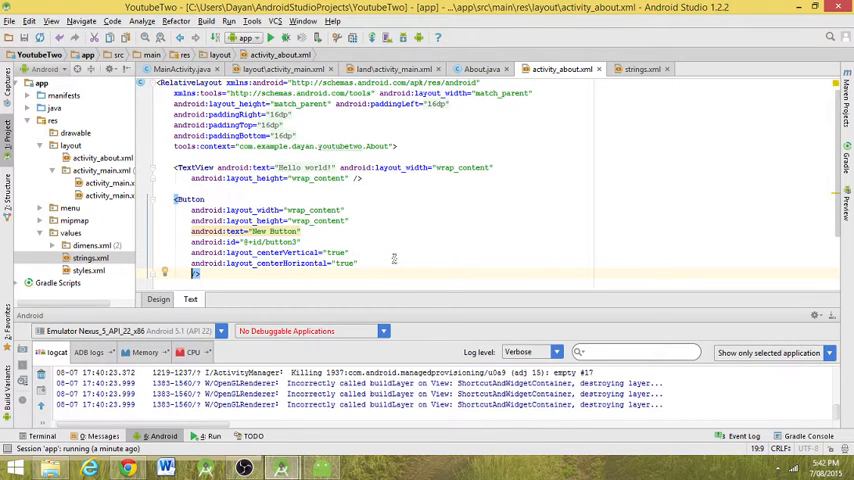
{"action": "type", "text": "android:onClick=\"GotoMain"}
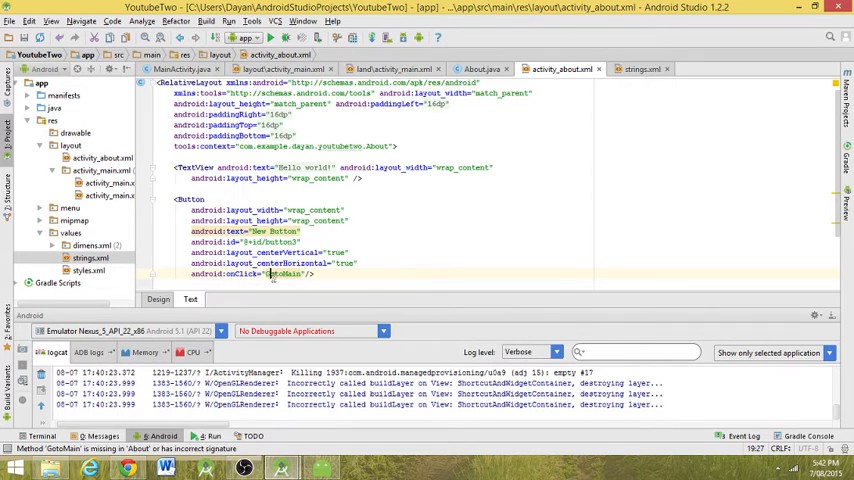
{"action": "left_click", "coordinate": [283, 274]}
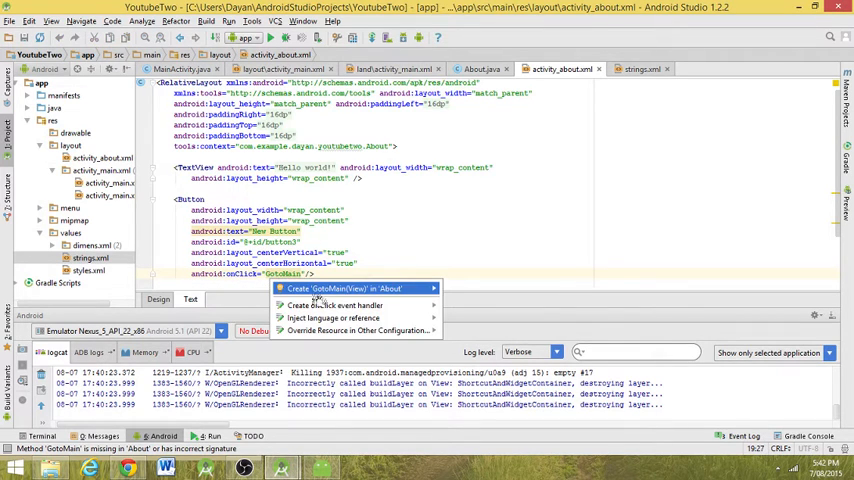
Create GotoMain(View) in About and write Intent back = new Intent(this, MainActivity.class);
{"action": "left_click", "coordinate": [346, 288]}
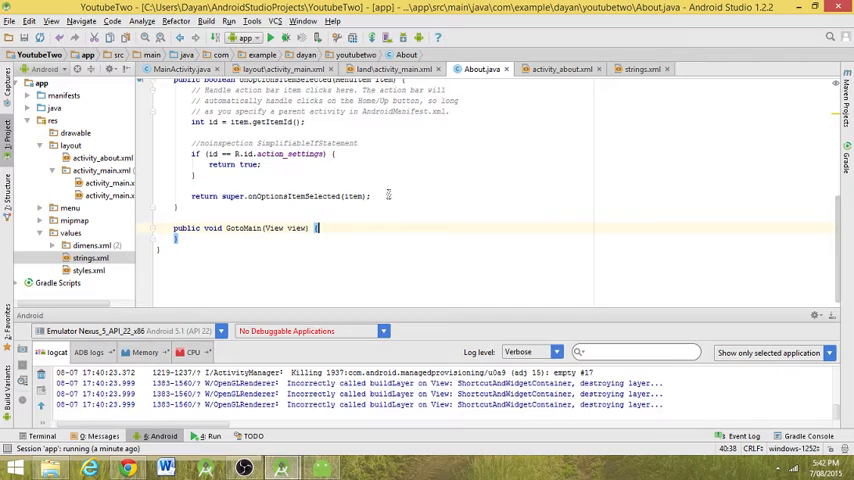
{"action": "type", "text": "in"}
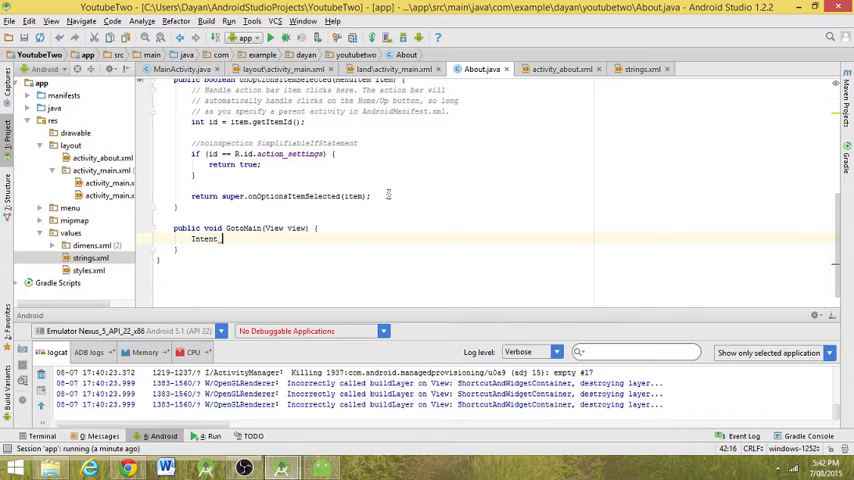
{"action": "type", "text": "main"}
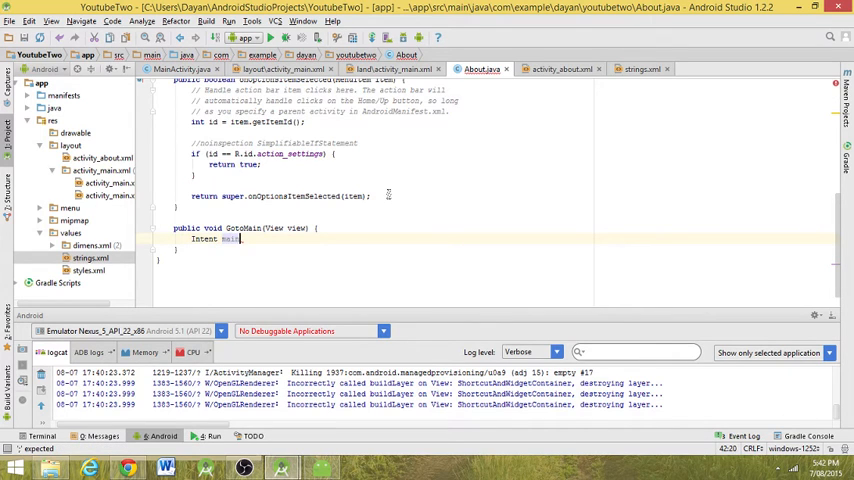
{"action": "key", "text": "Backspace"}
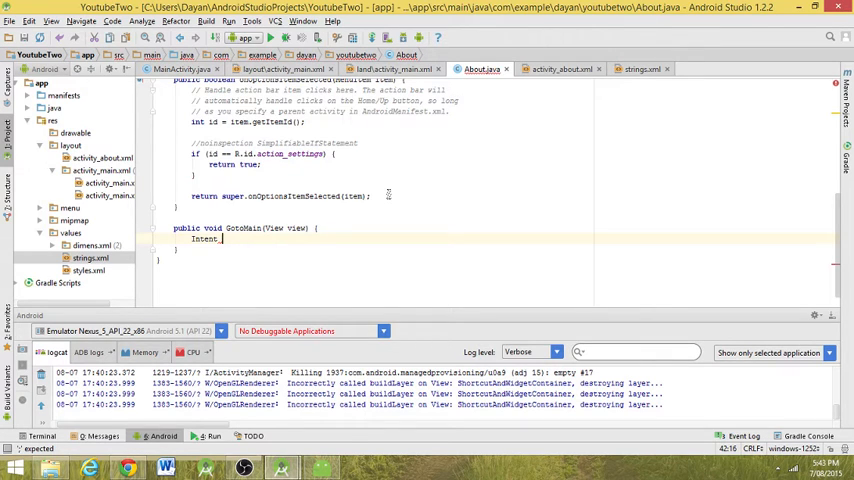
{"action": "type", "text": "back"}
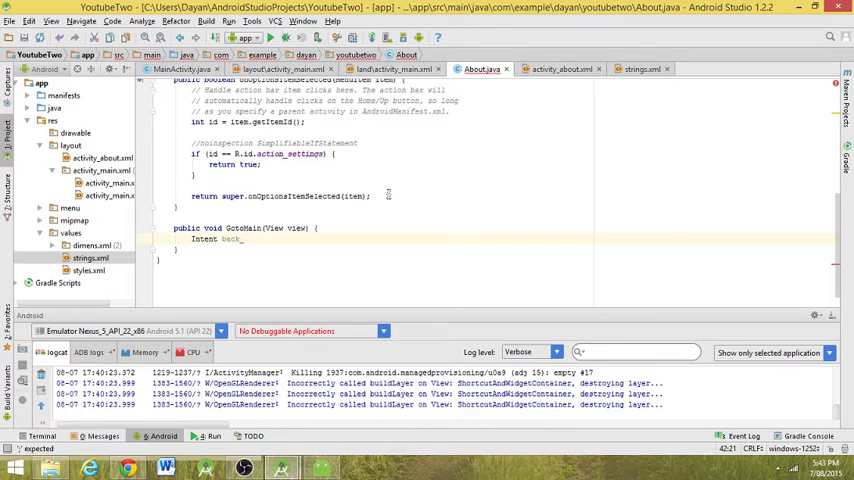
{"action": "type", "text": "= new"}
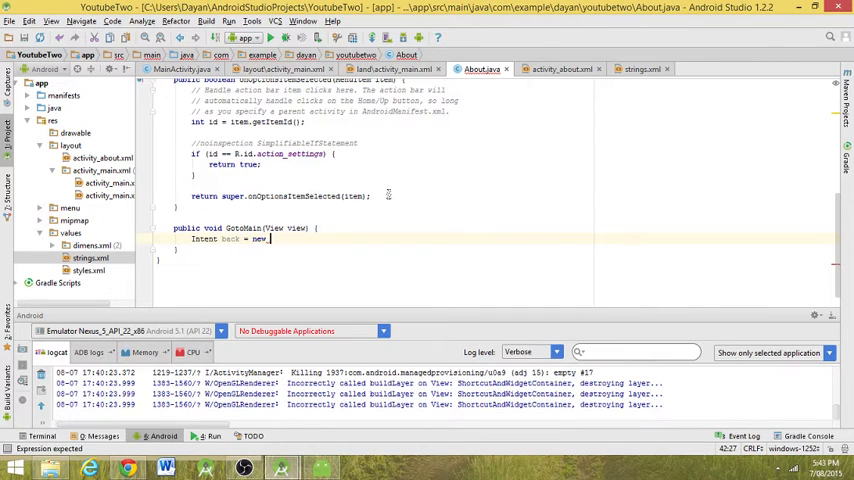
{"action": "type", "text": "Intent();"}
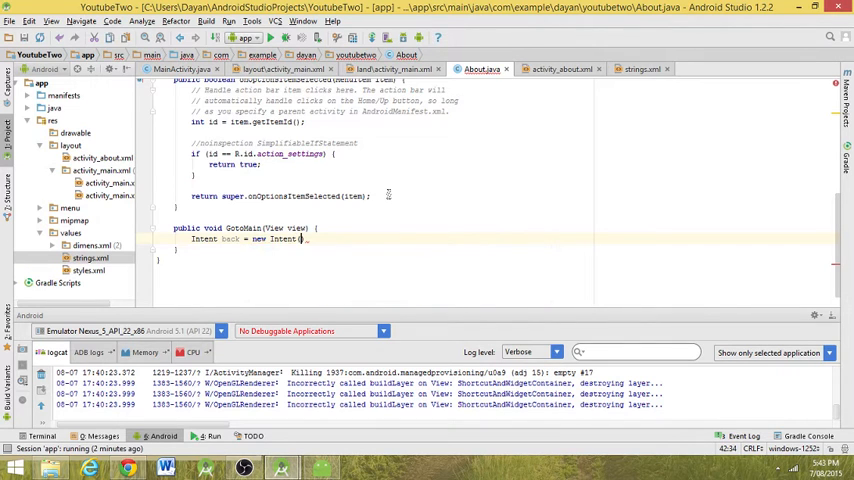
{"action": "type", "text": "this, MainActivity"}
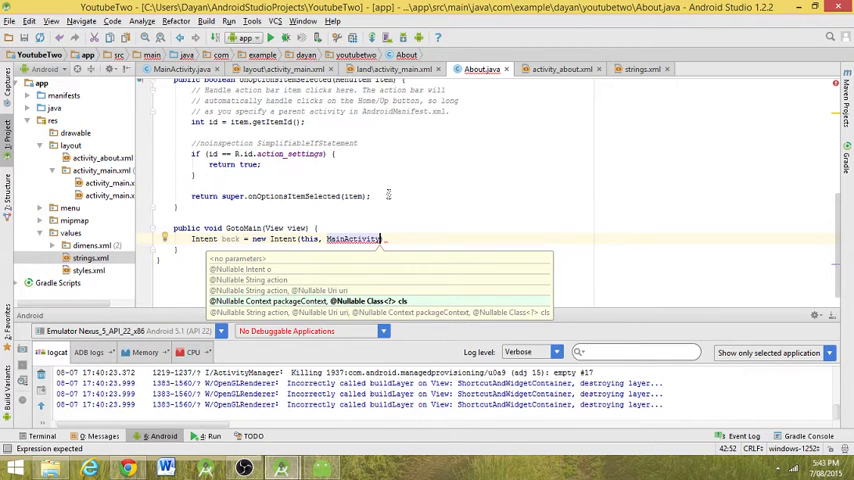
{"action": "type", "text": ".class"}
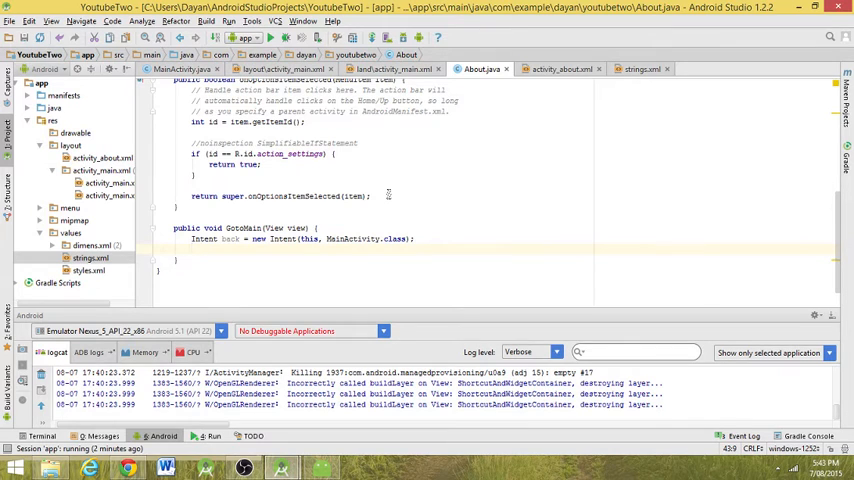
Complete GotoMain with startActivity(back); followed by finish();
{"action": "type", "text": "startActivity(back);"}
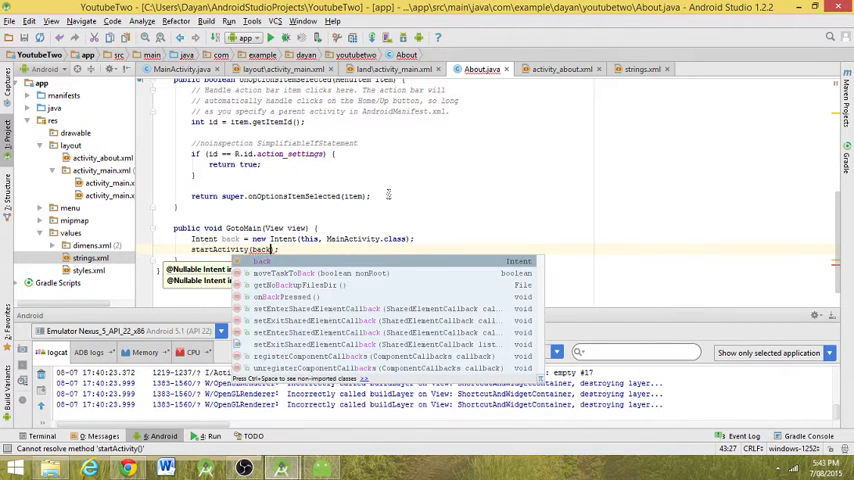
{"action": "key", "text": "Escape"}
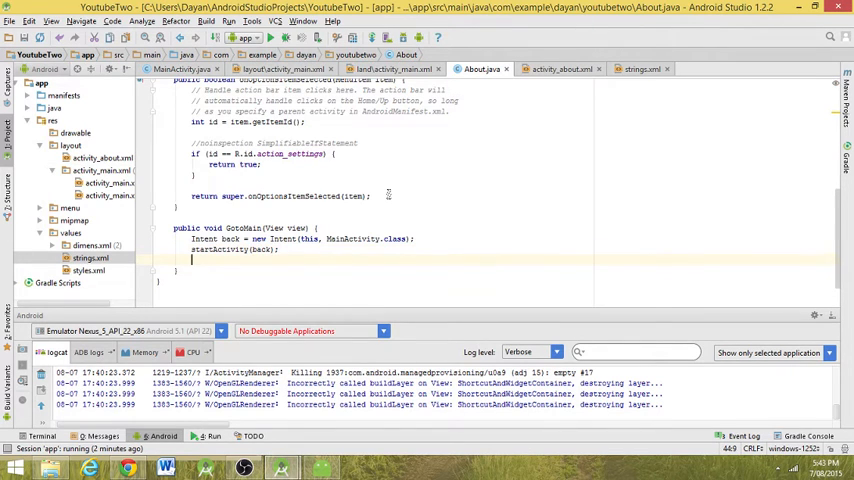
{"action": "type", "text": "finish();"}
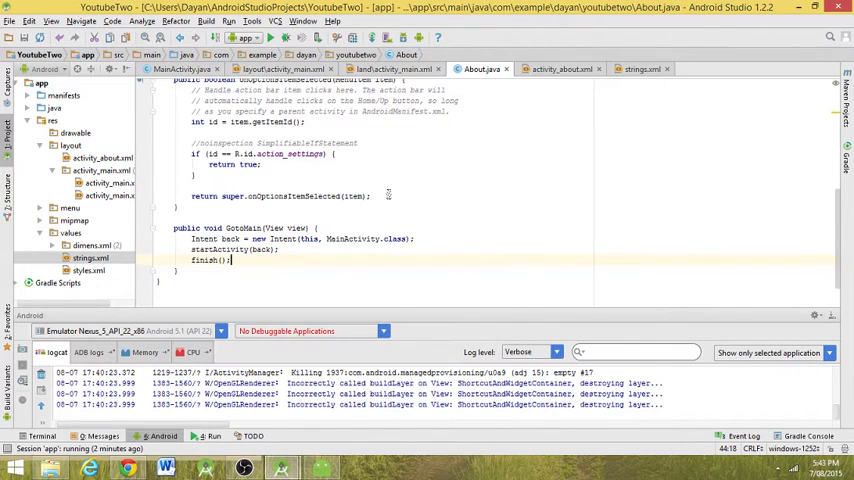
{"action": "left_click", "coordinate": [230, 260]}
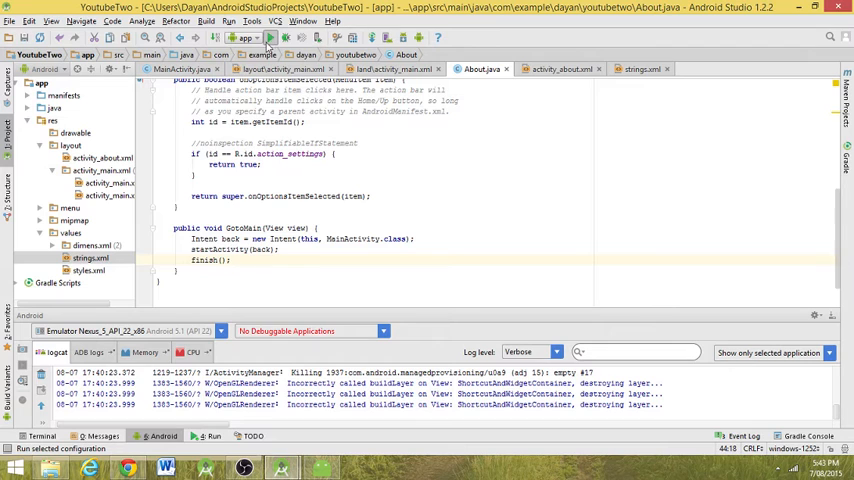
Run 'app' on the already running Nexus 5 emulator from the Choose Device dialog
{"action": "left_click", "coordinate": [270, 37]}
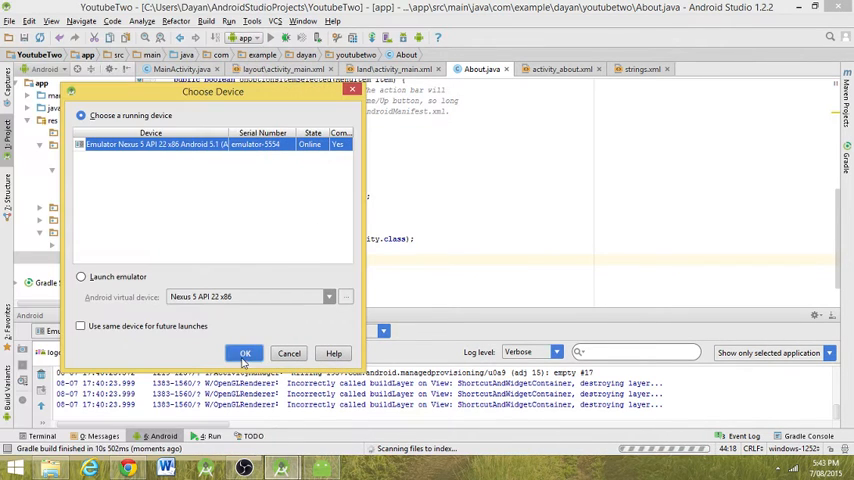
{"action": "left_click", "coordinate": [244, 353]}
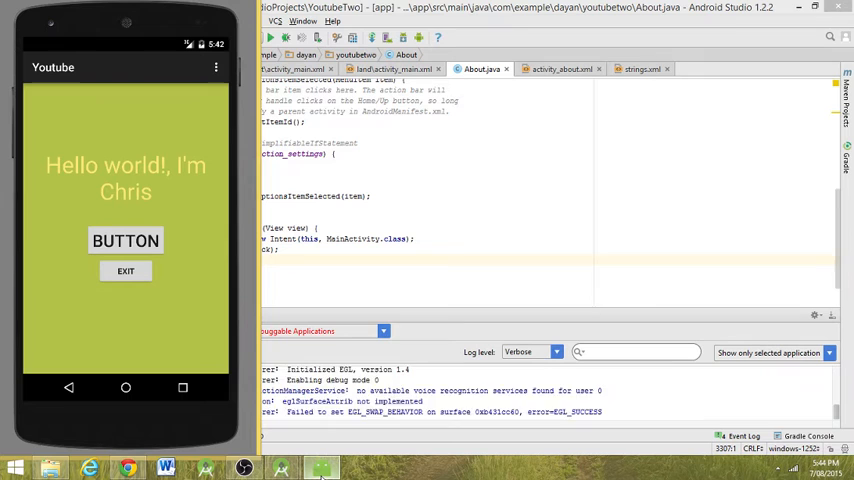
Tap BUTTON to reach About, NEW BUTTON to return to main, then BUTTON again
{"action": "left_click", "coordinate": [125, 241]}
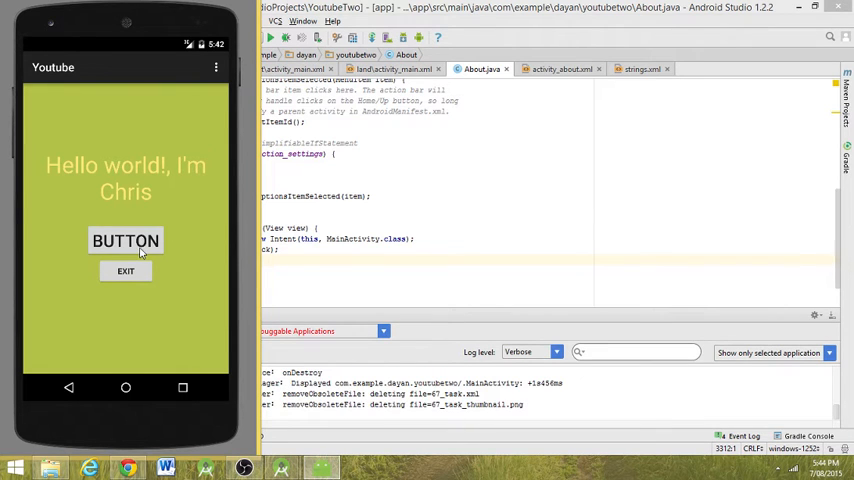
{"action": "left_click", "coordinate": [125, 241]}
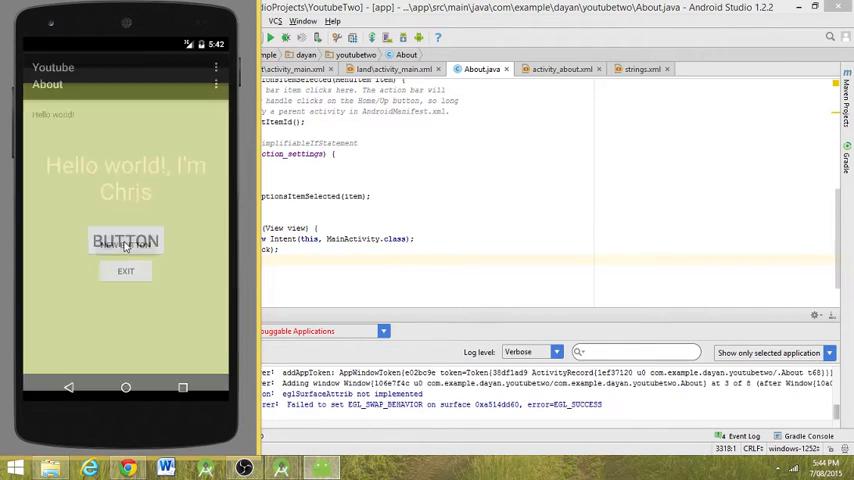
{"action": "left_click", "coordinate": [125, 242]}
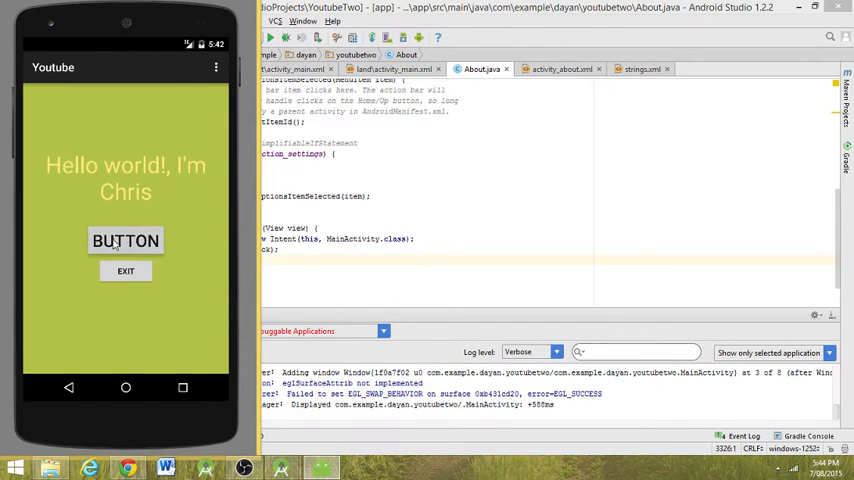
{"action": "left_click", "coordinate": [125, 241]}
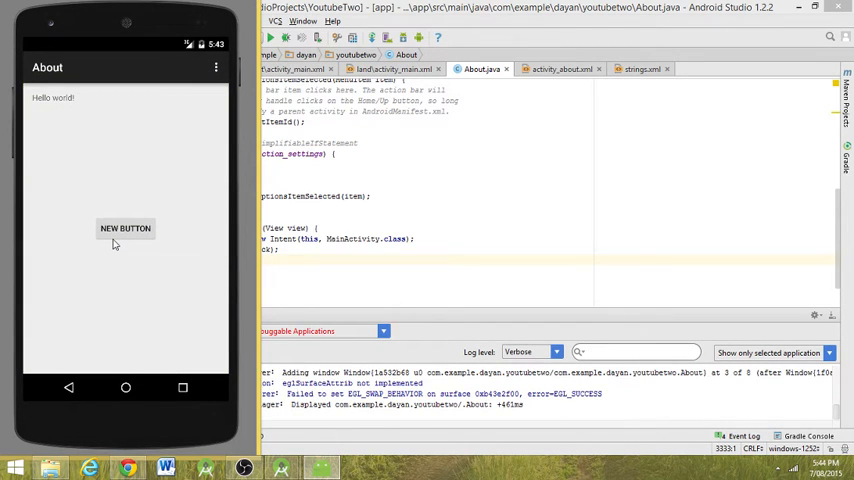
{"action": "mouse_move", "coordinate": [95, 408]}
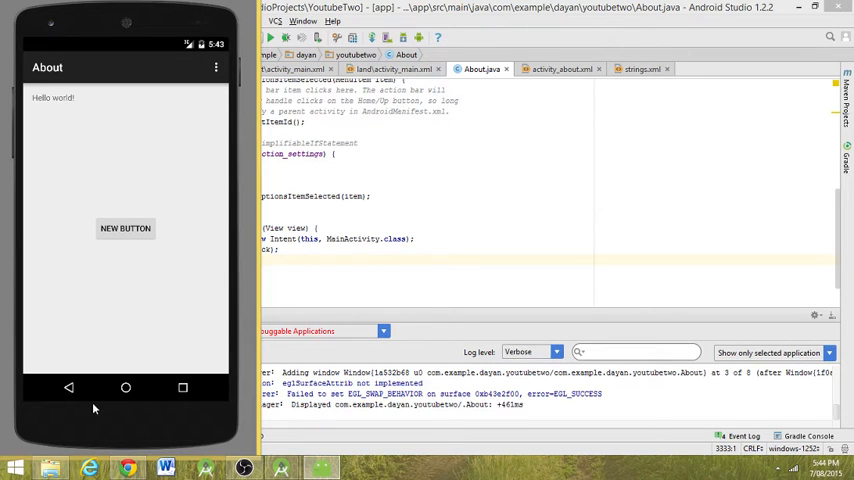